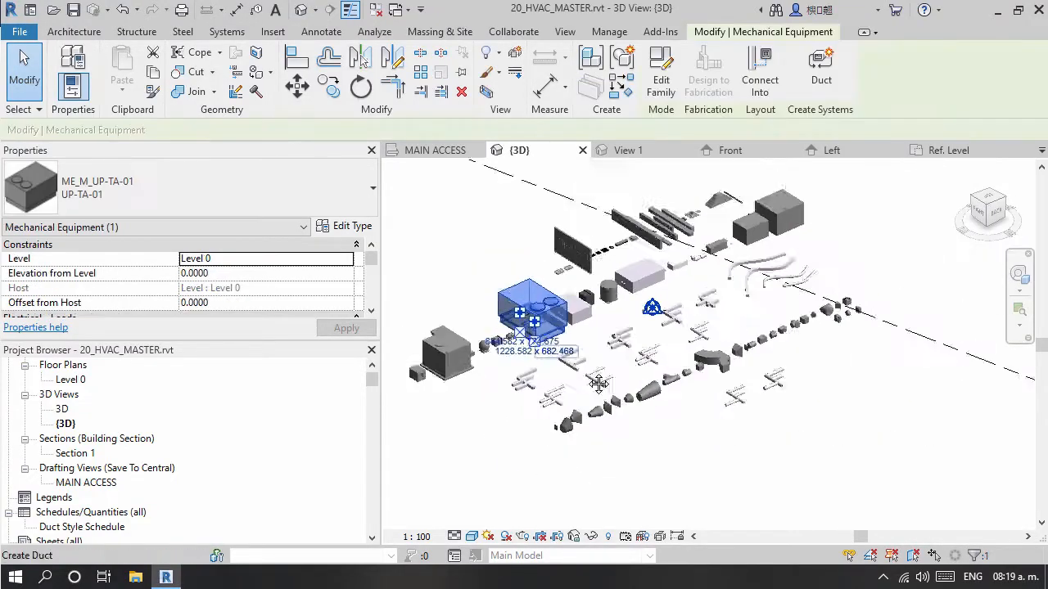
Browse the HVAC model and rectangular profile, then bring up the '01 Duct Conn' connector family.
{"action": "left_click_drag", "start_coordinate": [590, 384], "coordinate": [638, 442]}
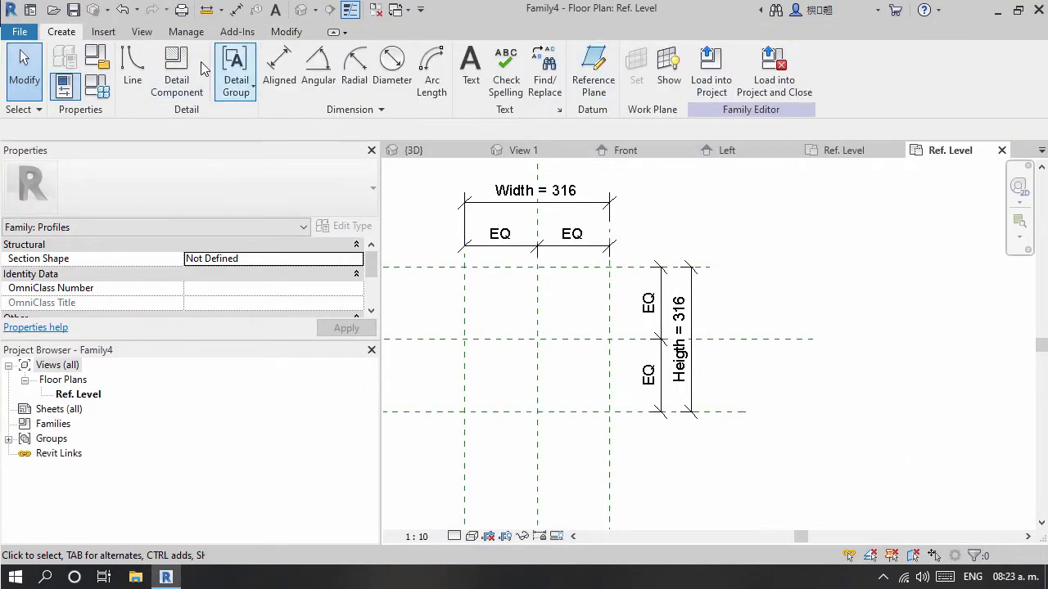
{"action": "left_click", "coordinate": [132, 70]}
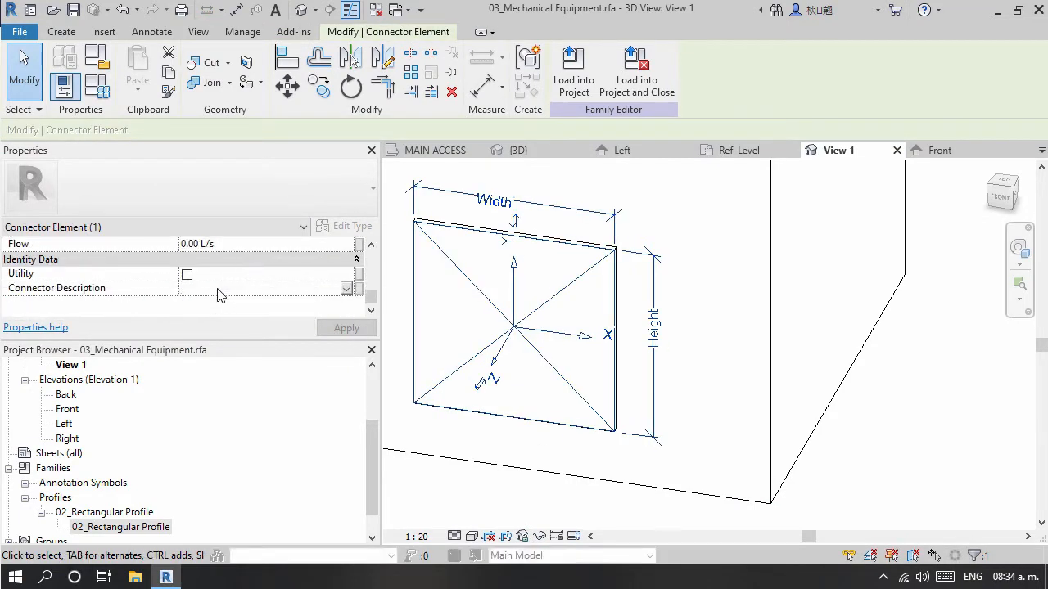
{"action": "type", "text": "01 Duct Conn"}
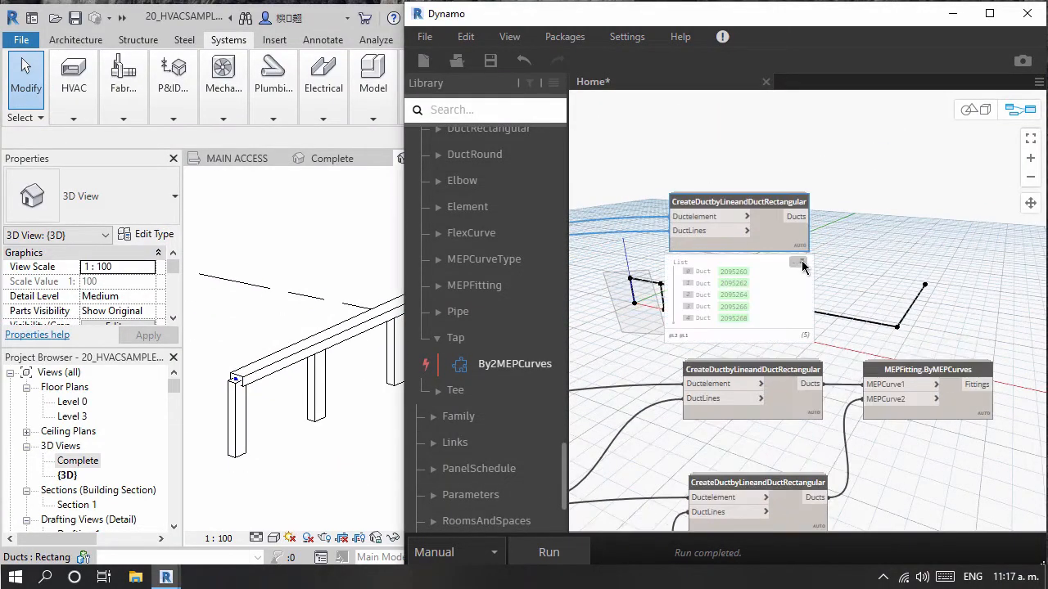
Switch to the 'first' test project's 3D view with the single generated duct.
{"action": "type", "text": "first"}
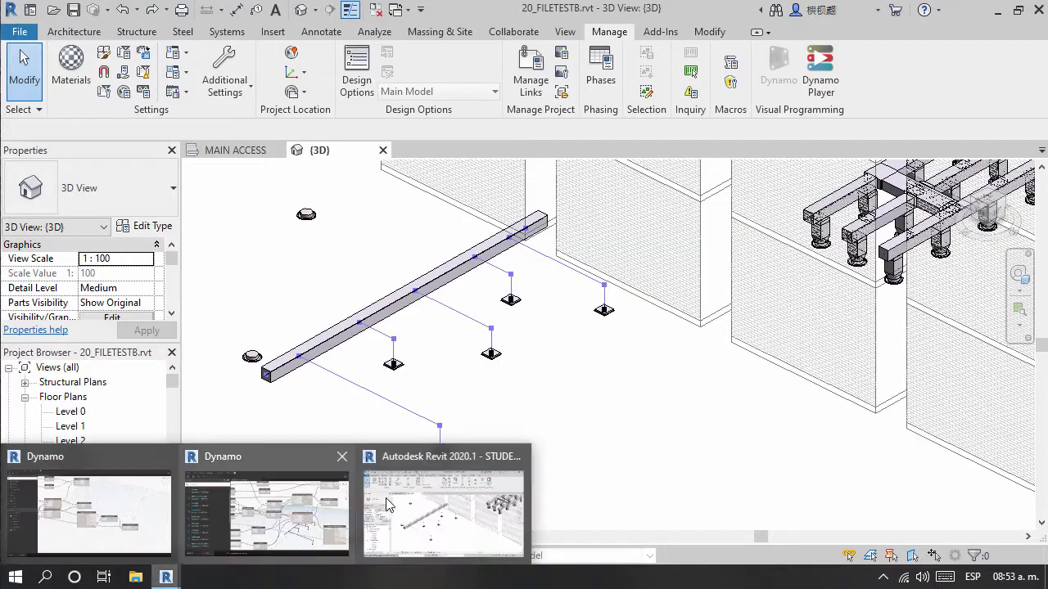
Switch to Dynamo from the taskbar to view the GetGridSystembyNPerpendicular node.
{"action": "left_click", "coordinate": [265, 512]}
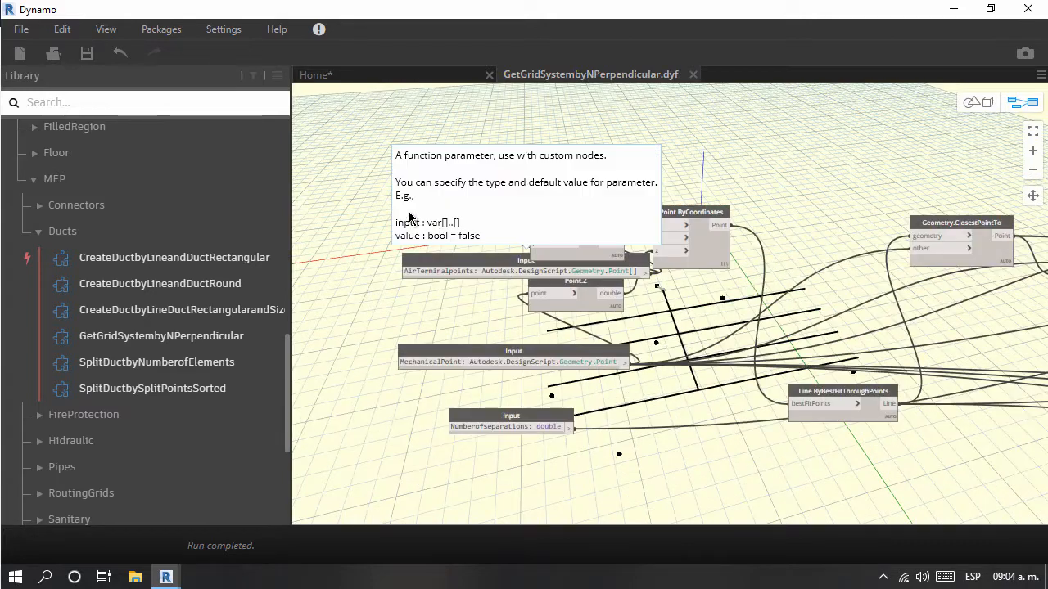
Open a RoutingGrids custom node's context menu, then show the branched duct network in Revit.
{"action": "left_click", "coordinate": [693, 74]}
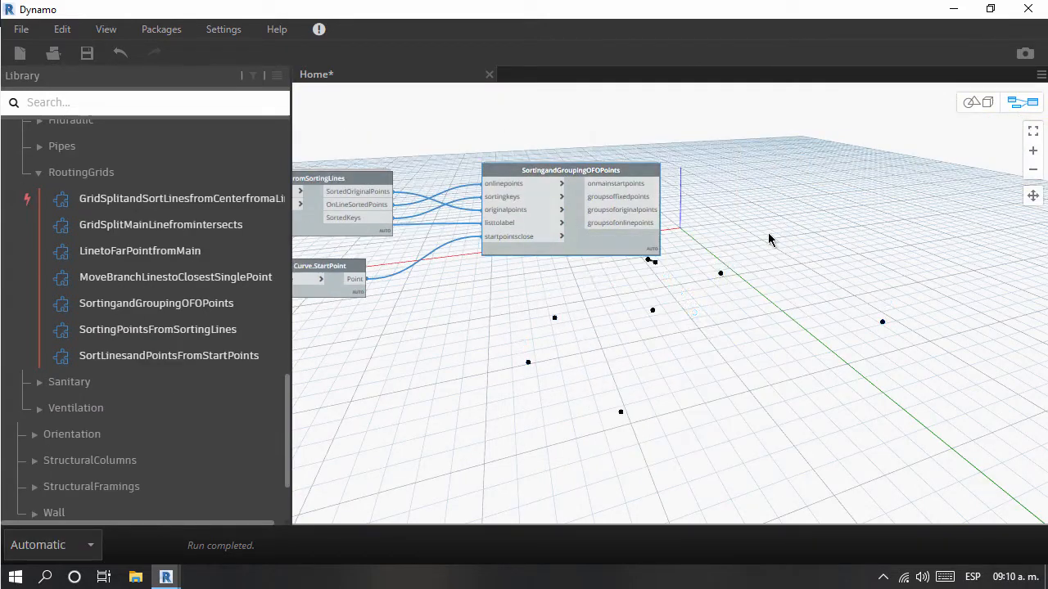
{"action": "right_click", "coordinate": [384, 163]}
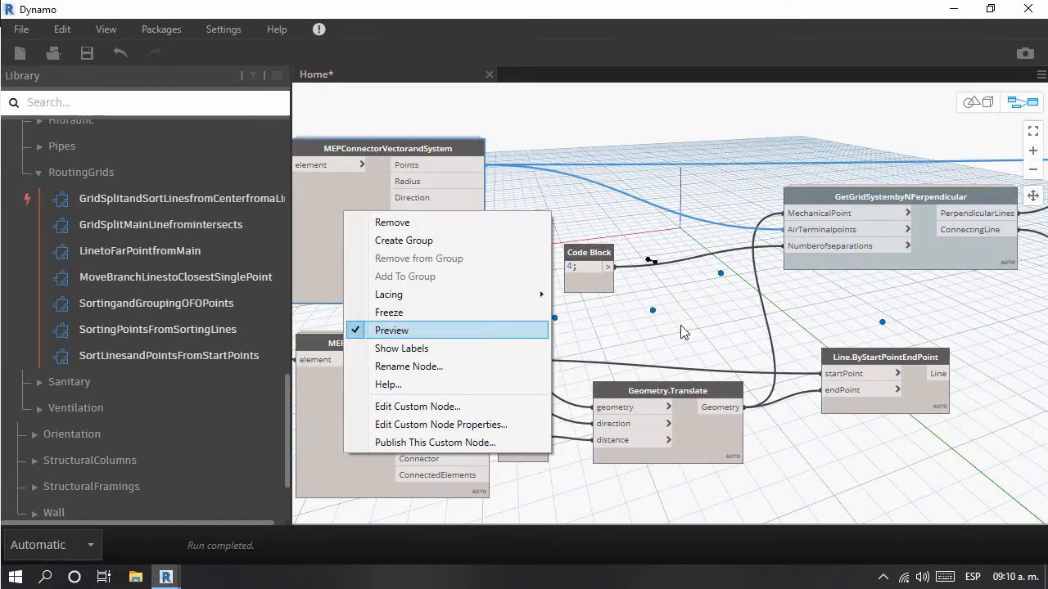
{"action": "left_click", "coordinate": [391, 330]}
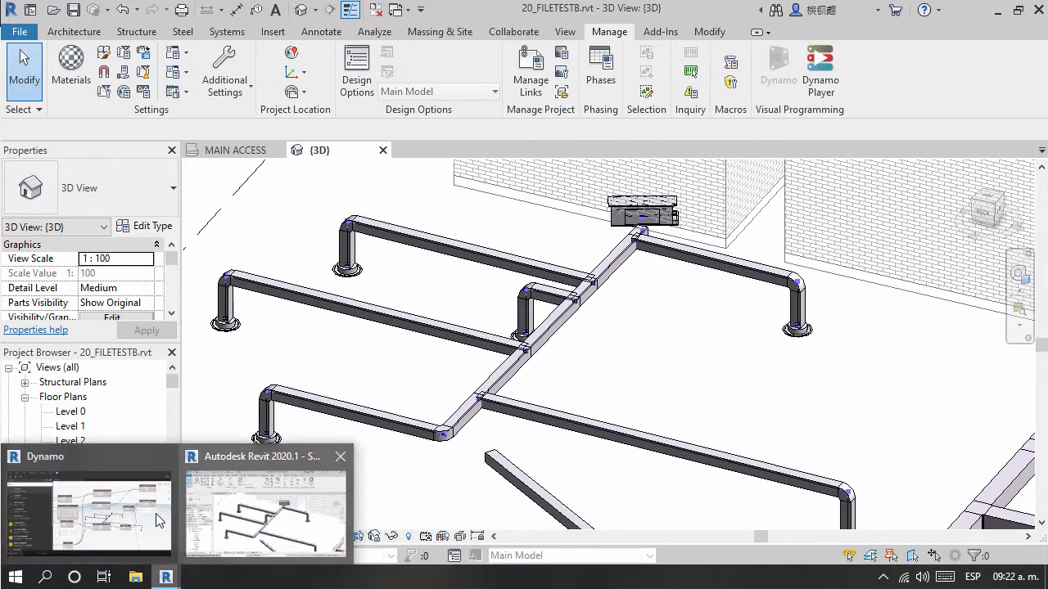
Run 04_MultigridSystem.dyn in Dynamo and select the resulting duct network in Revit's 3D view.
{"action": "left_click", "coordinate": [88, 514]}
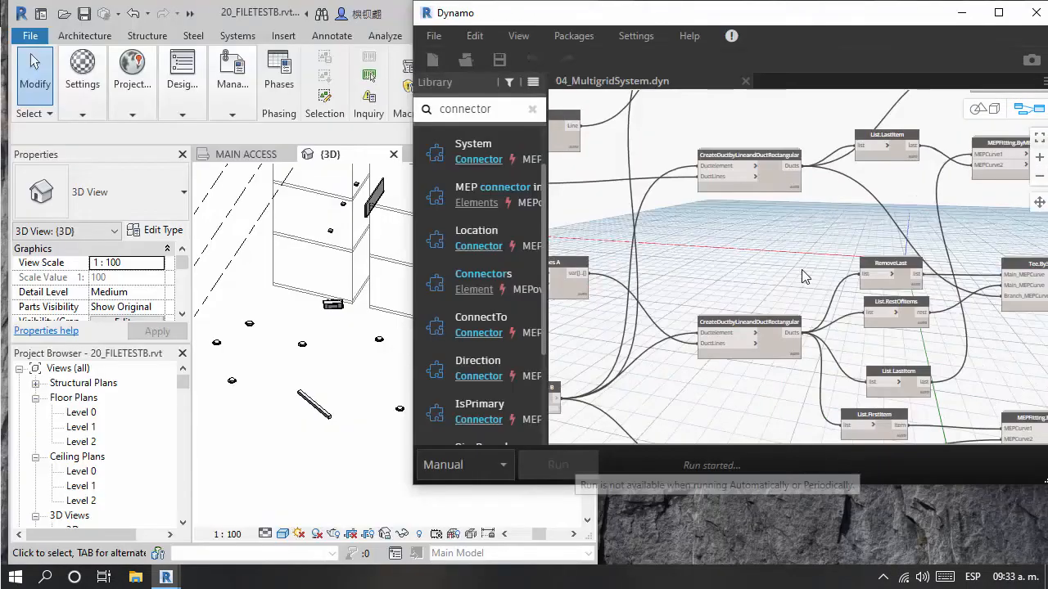
{"action": "left_click", "coordinate": [557, 464]}
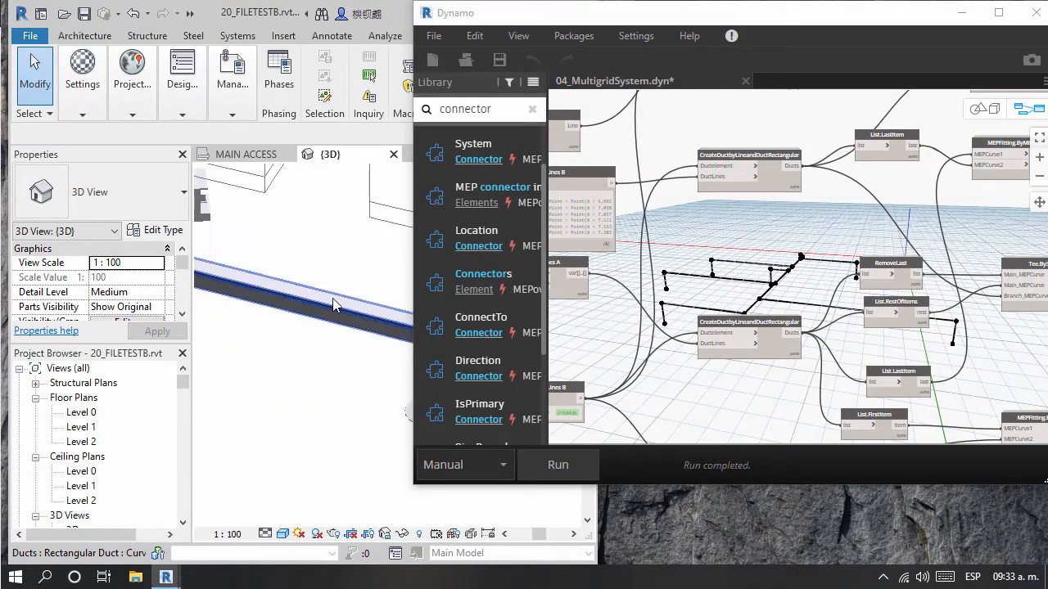
{"action": "left_click", "coordinate": [328, 307]}
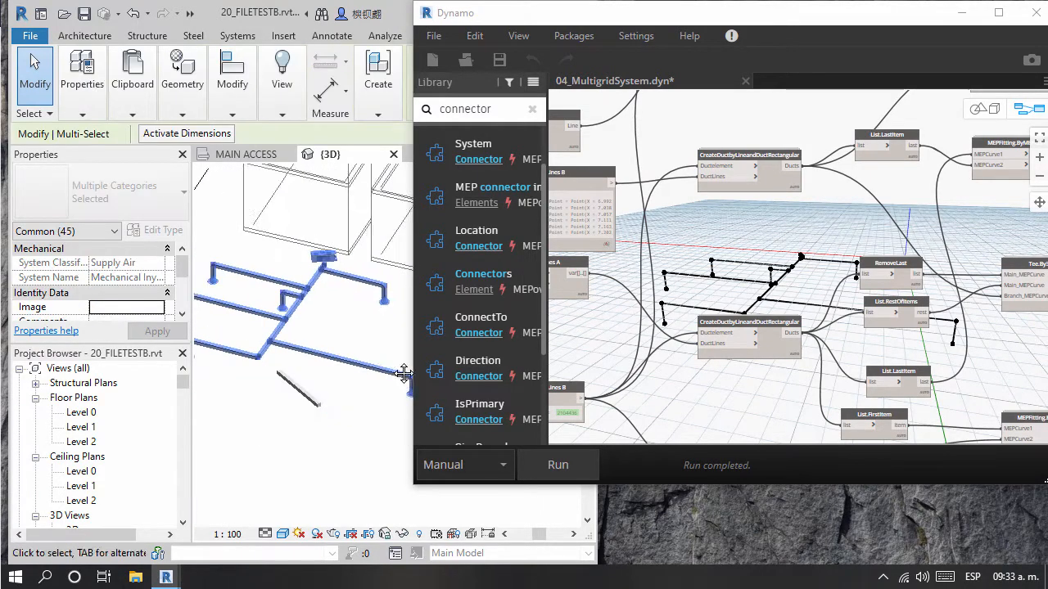
{"action": "left_click", "coordinate": [348, 376]}
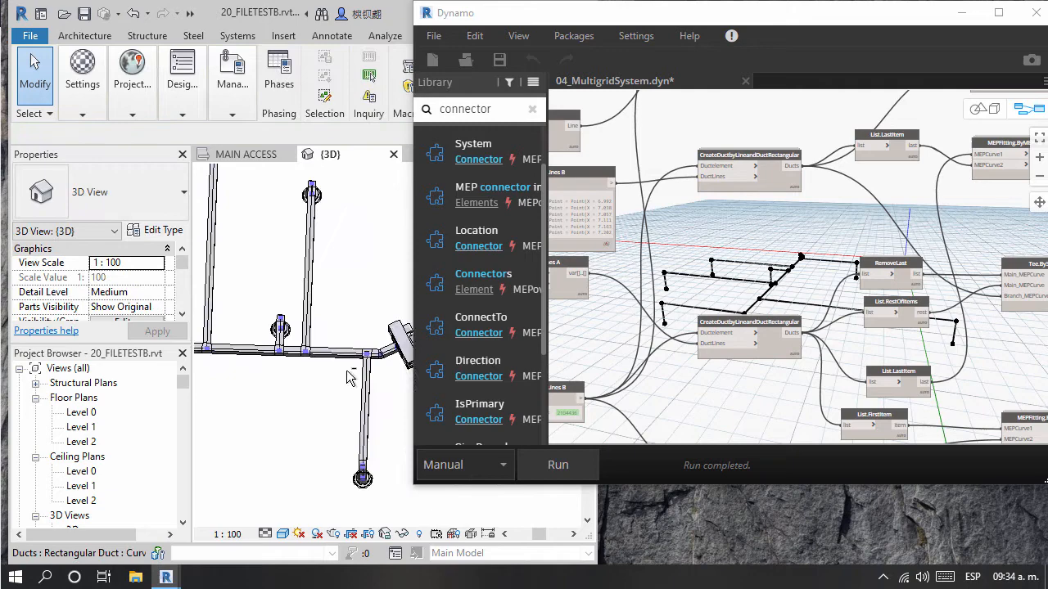